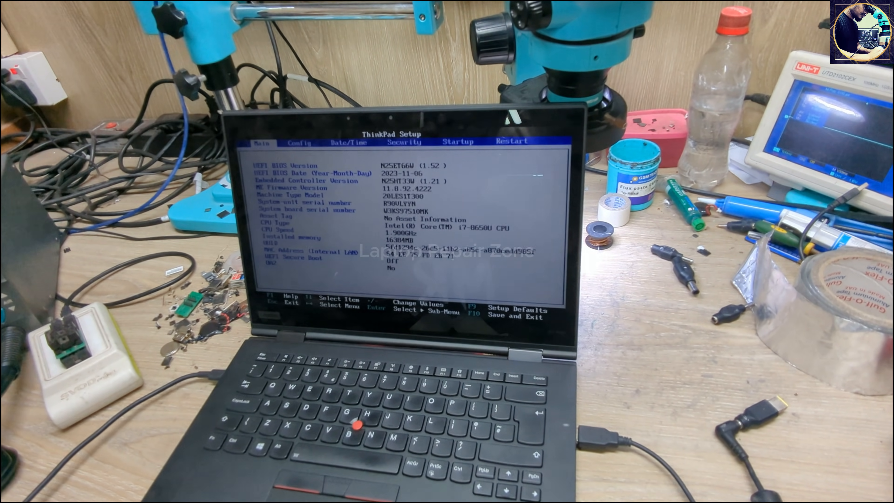
# - Move from the Main tab through Config to the Date/Time settings showing 01/01/2001
pyautogui.press('Right')
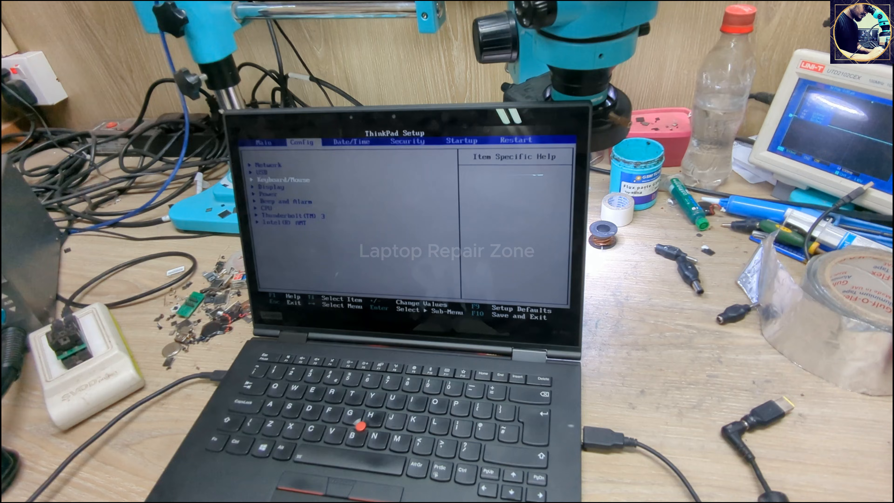
pyautogui.press('Right')
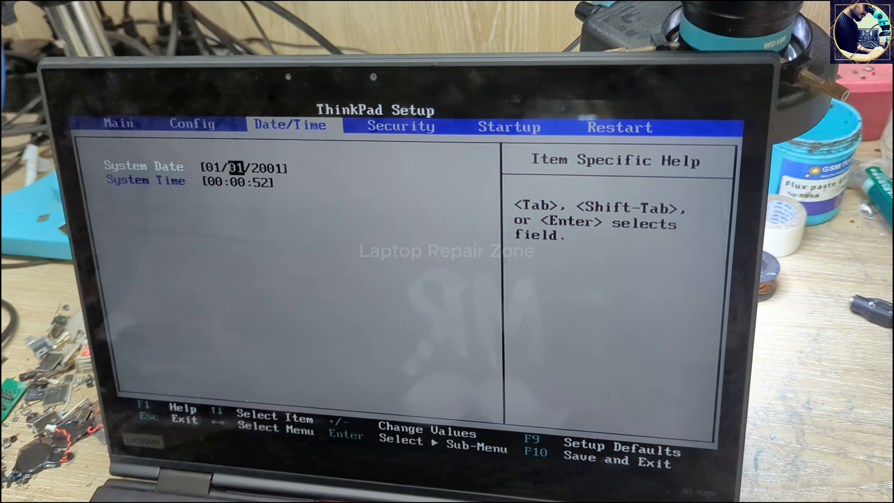
pyautogui.press('F9')
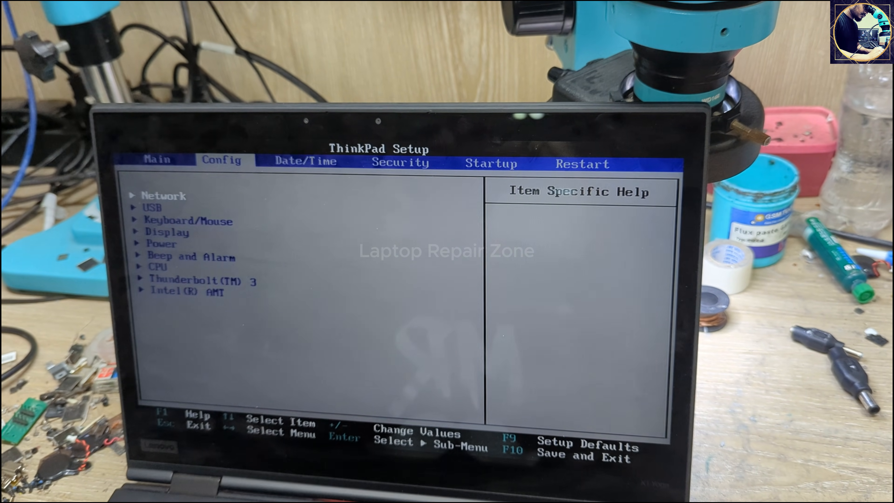
# - Set the system date to 07/29/2024, leaving the time at 00:01:14
pyautogui.press('right')
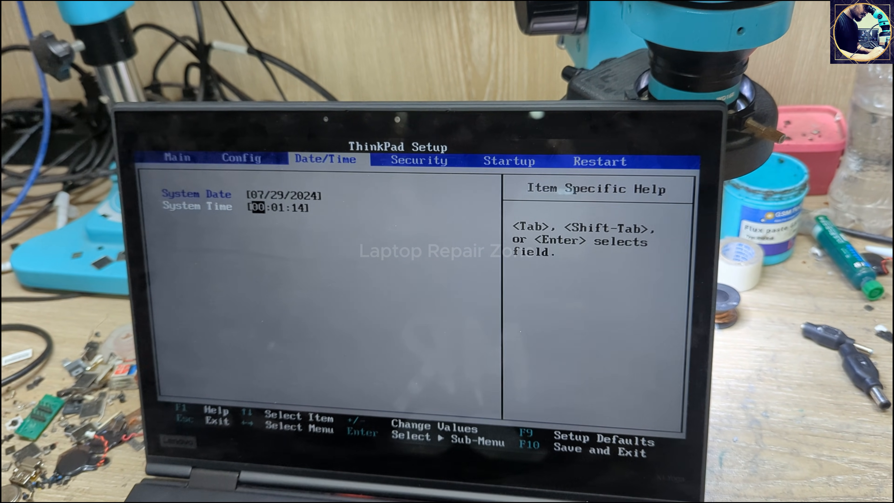